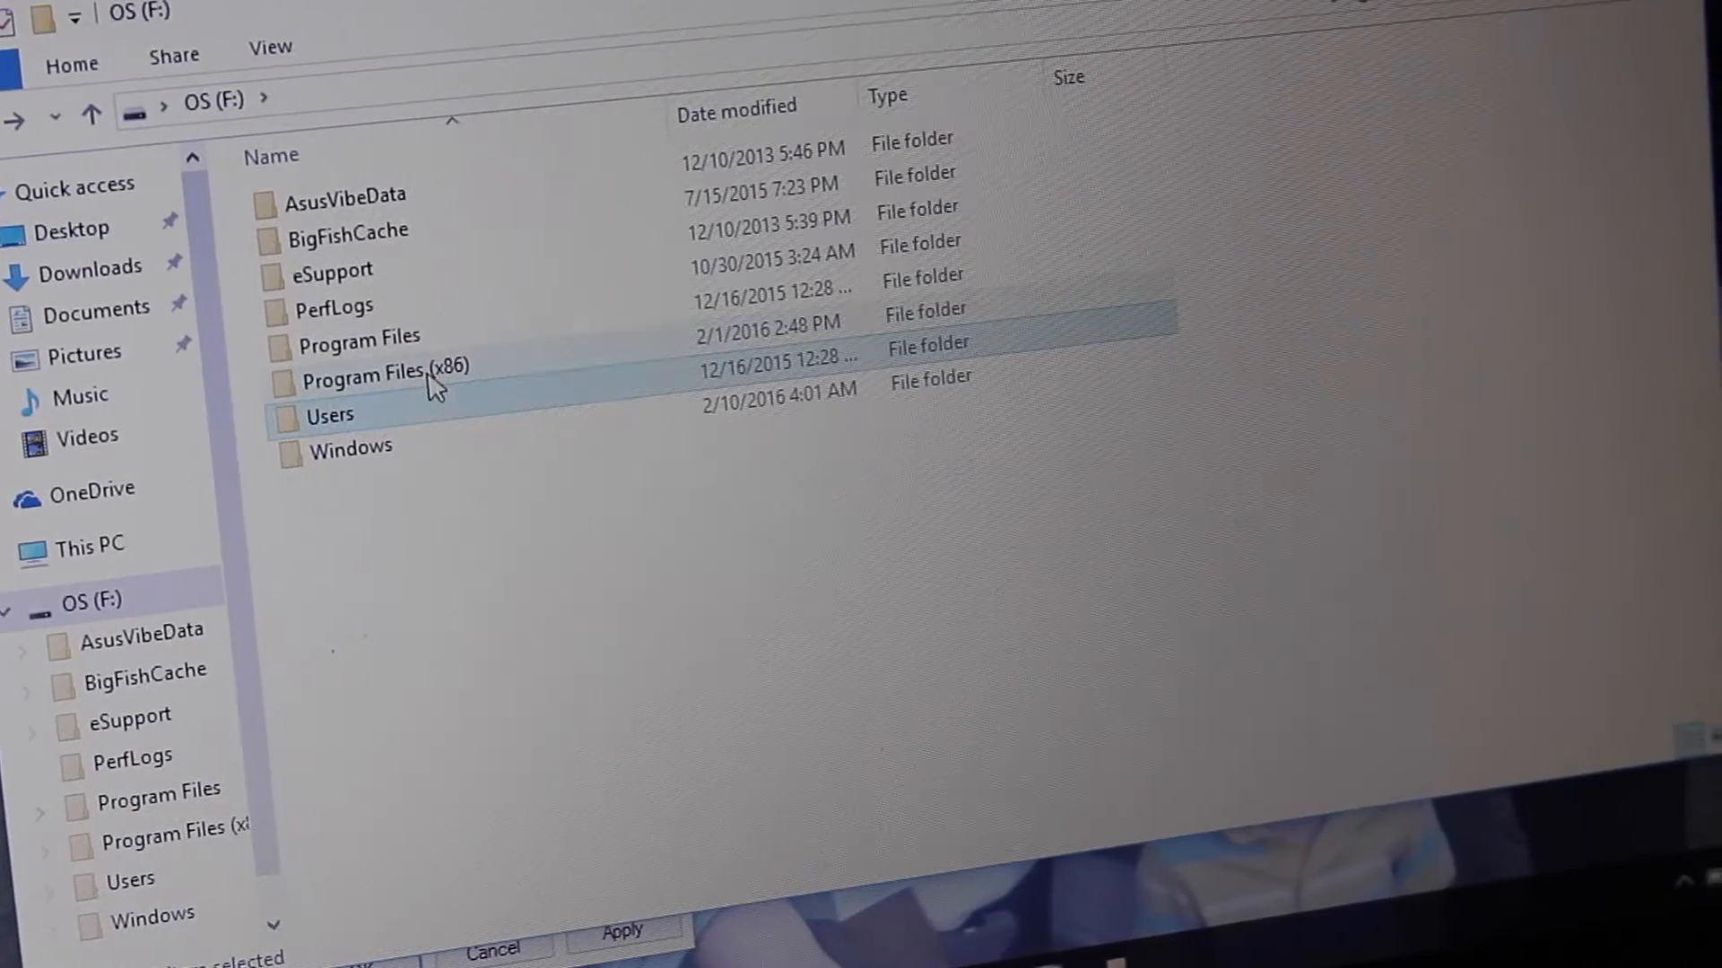
# - Enter the Users folder on OS (F:) and bring up the personal user folder's context menu
pyautogui.doubleClick(326, 414)
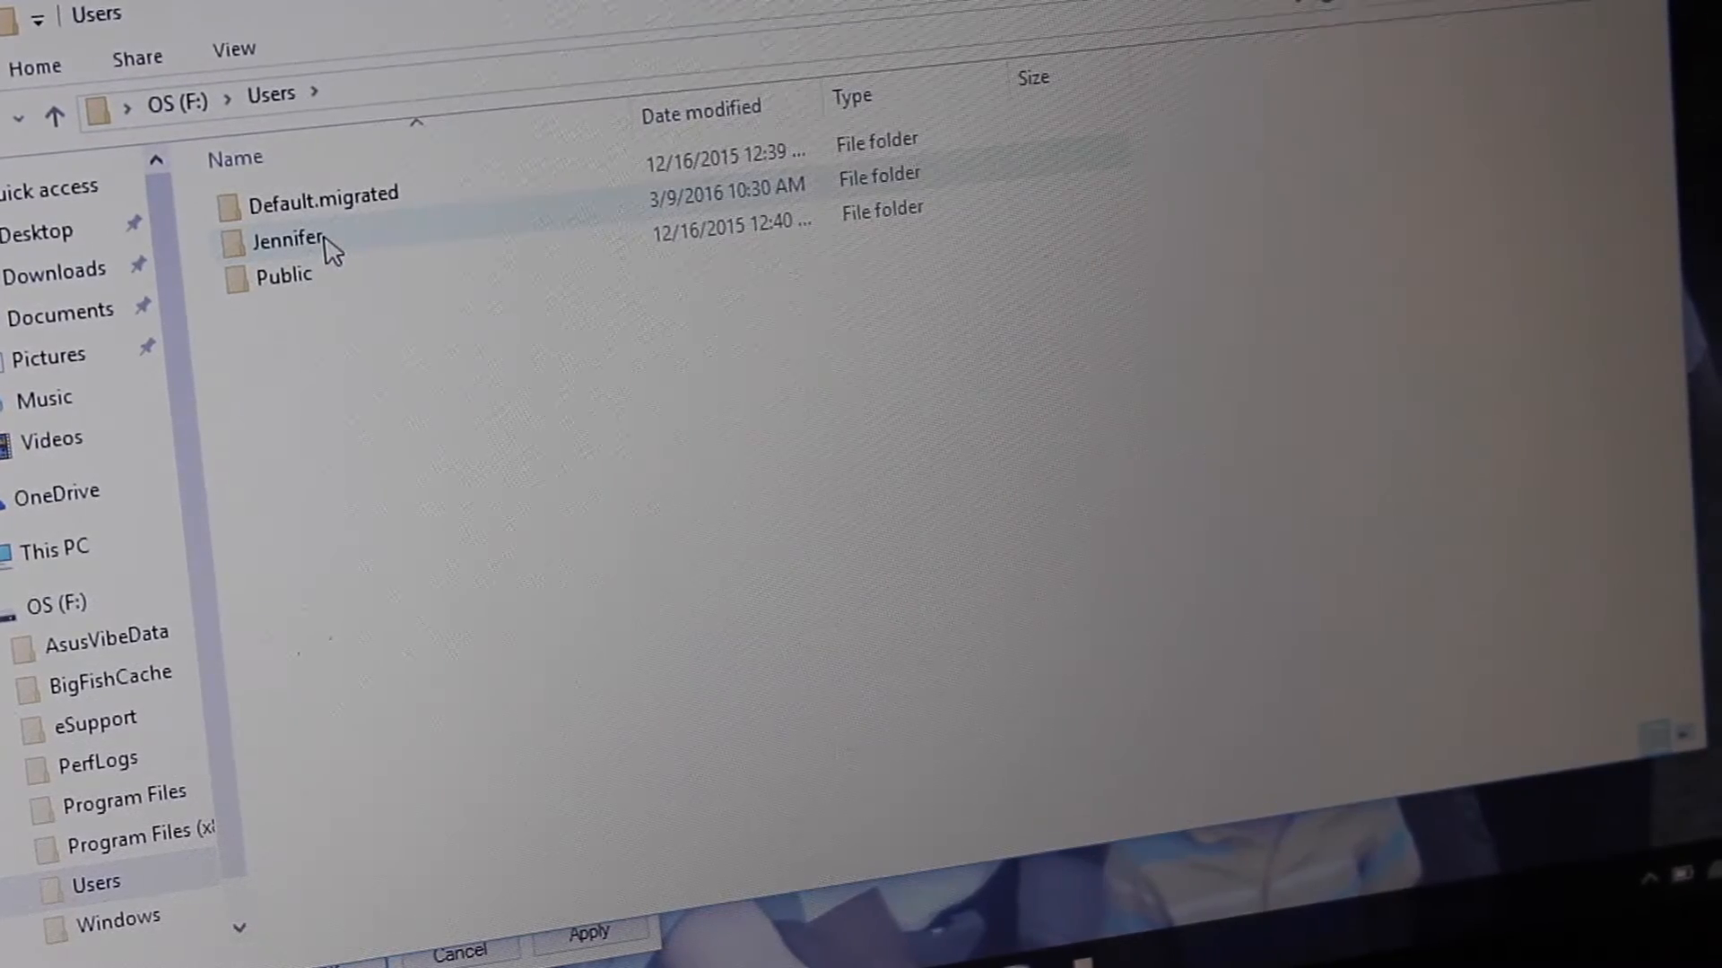
pyautogui.doubleClick(287, 240)
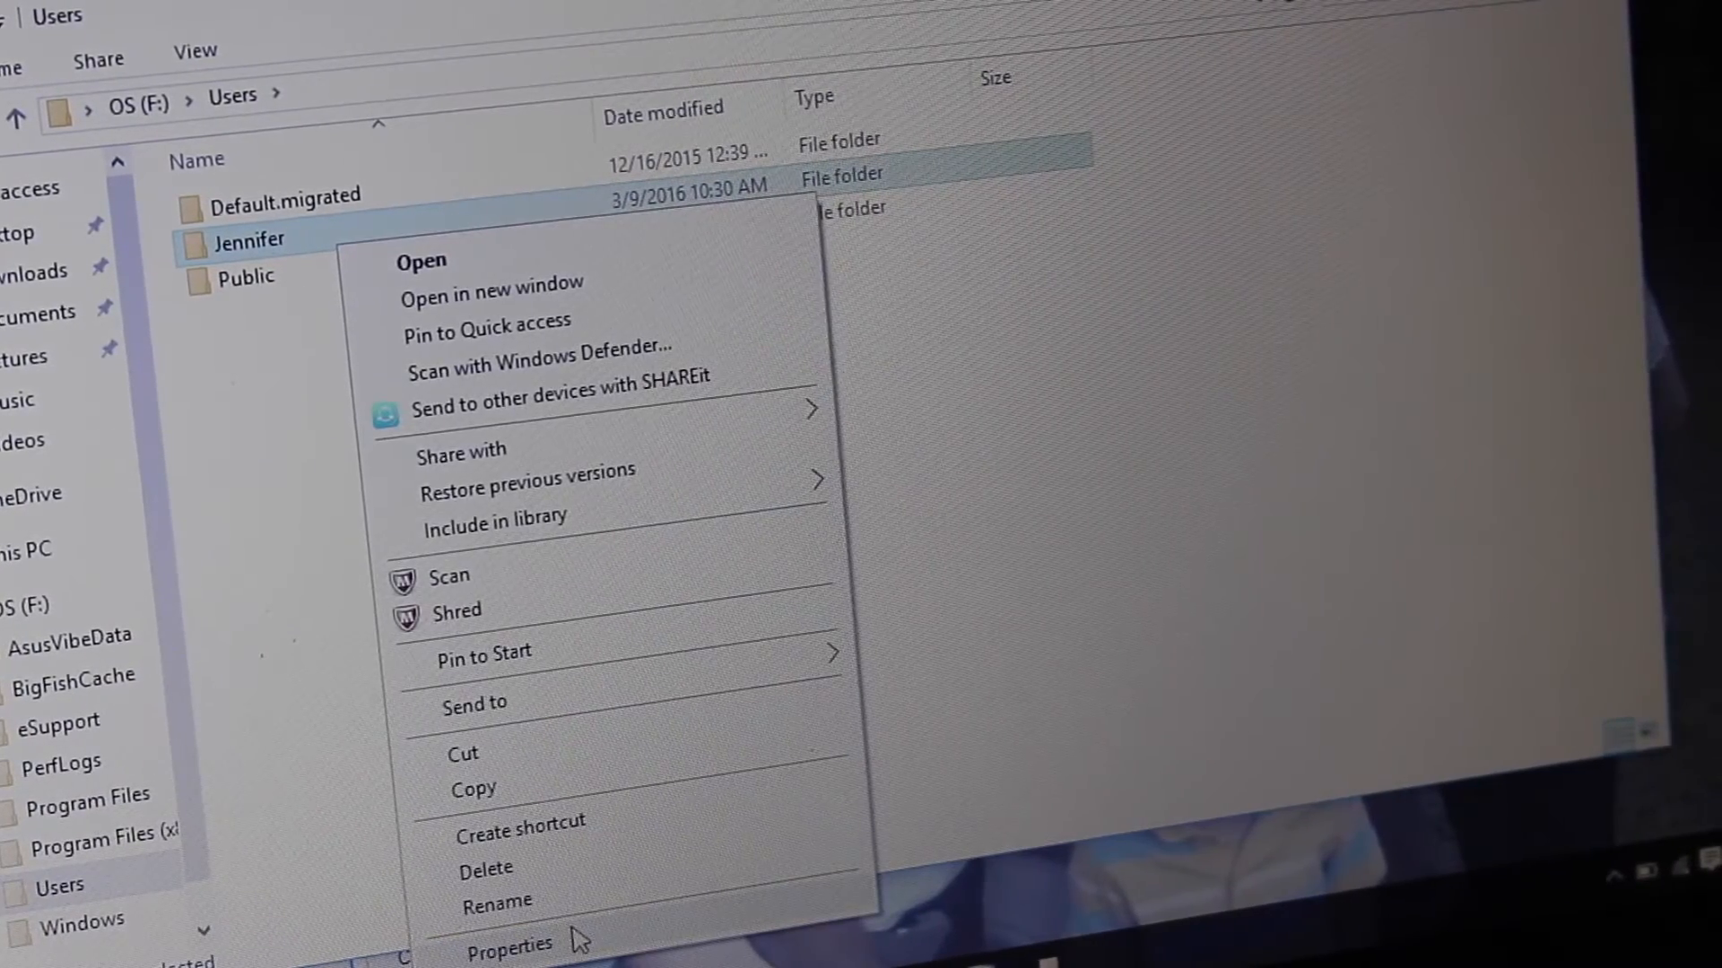
# - Dismiss the context menu and enter the personal user folder with Contacts, Desktop, Documents, Pictures
pyautogui.click(507, 942)
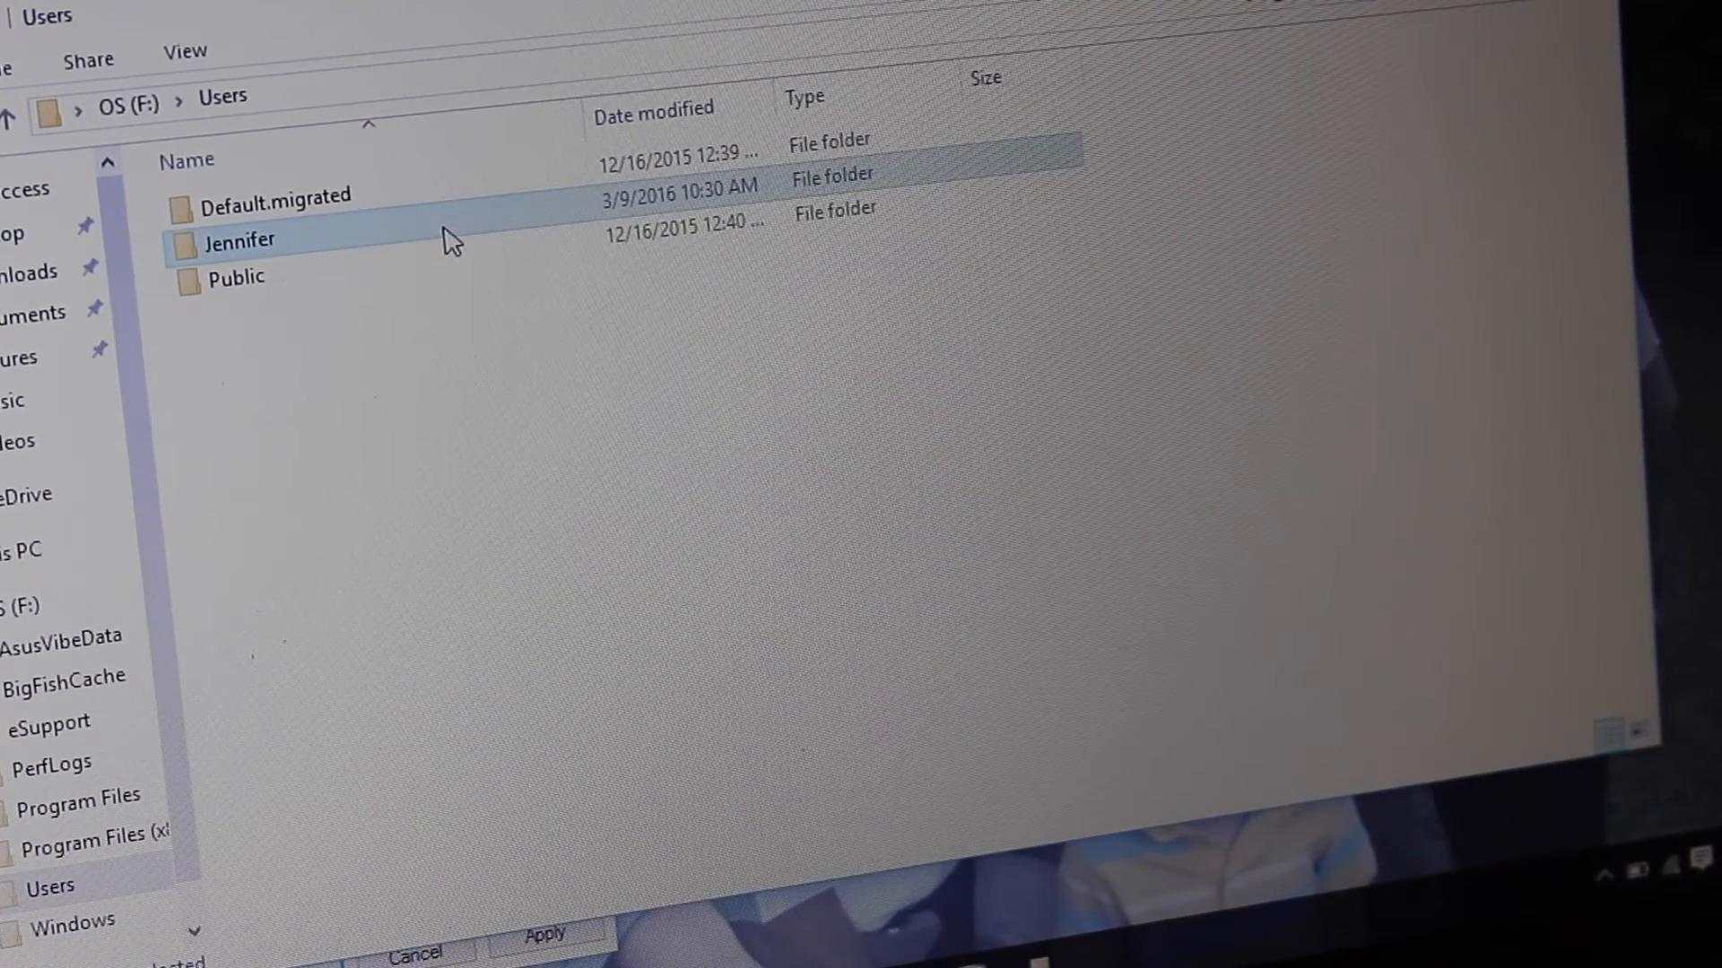
pyautogui.doubleClick(239, 240)
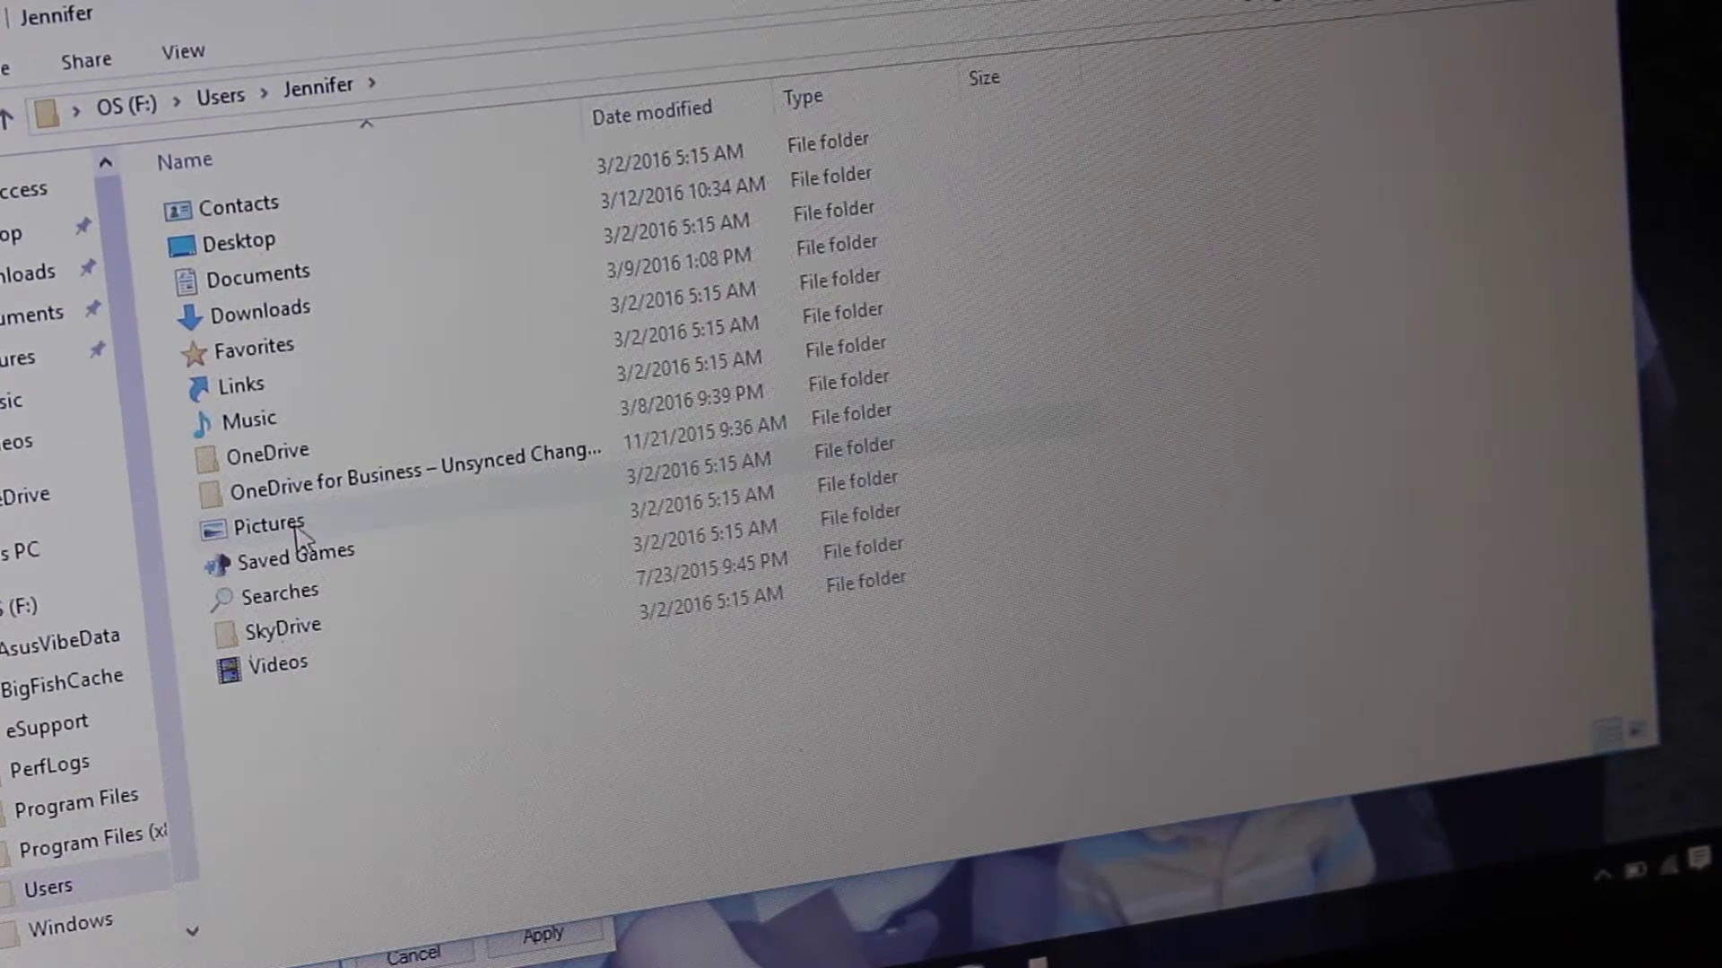
# - Preview the 2014-03-08 photo folder inside Pictures, then return to the Pictures listing
pyautogui.doubleClick(264, 525)
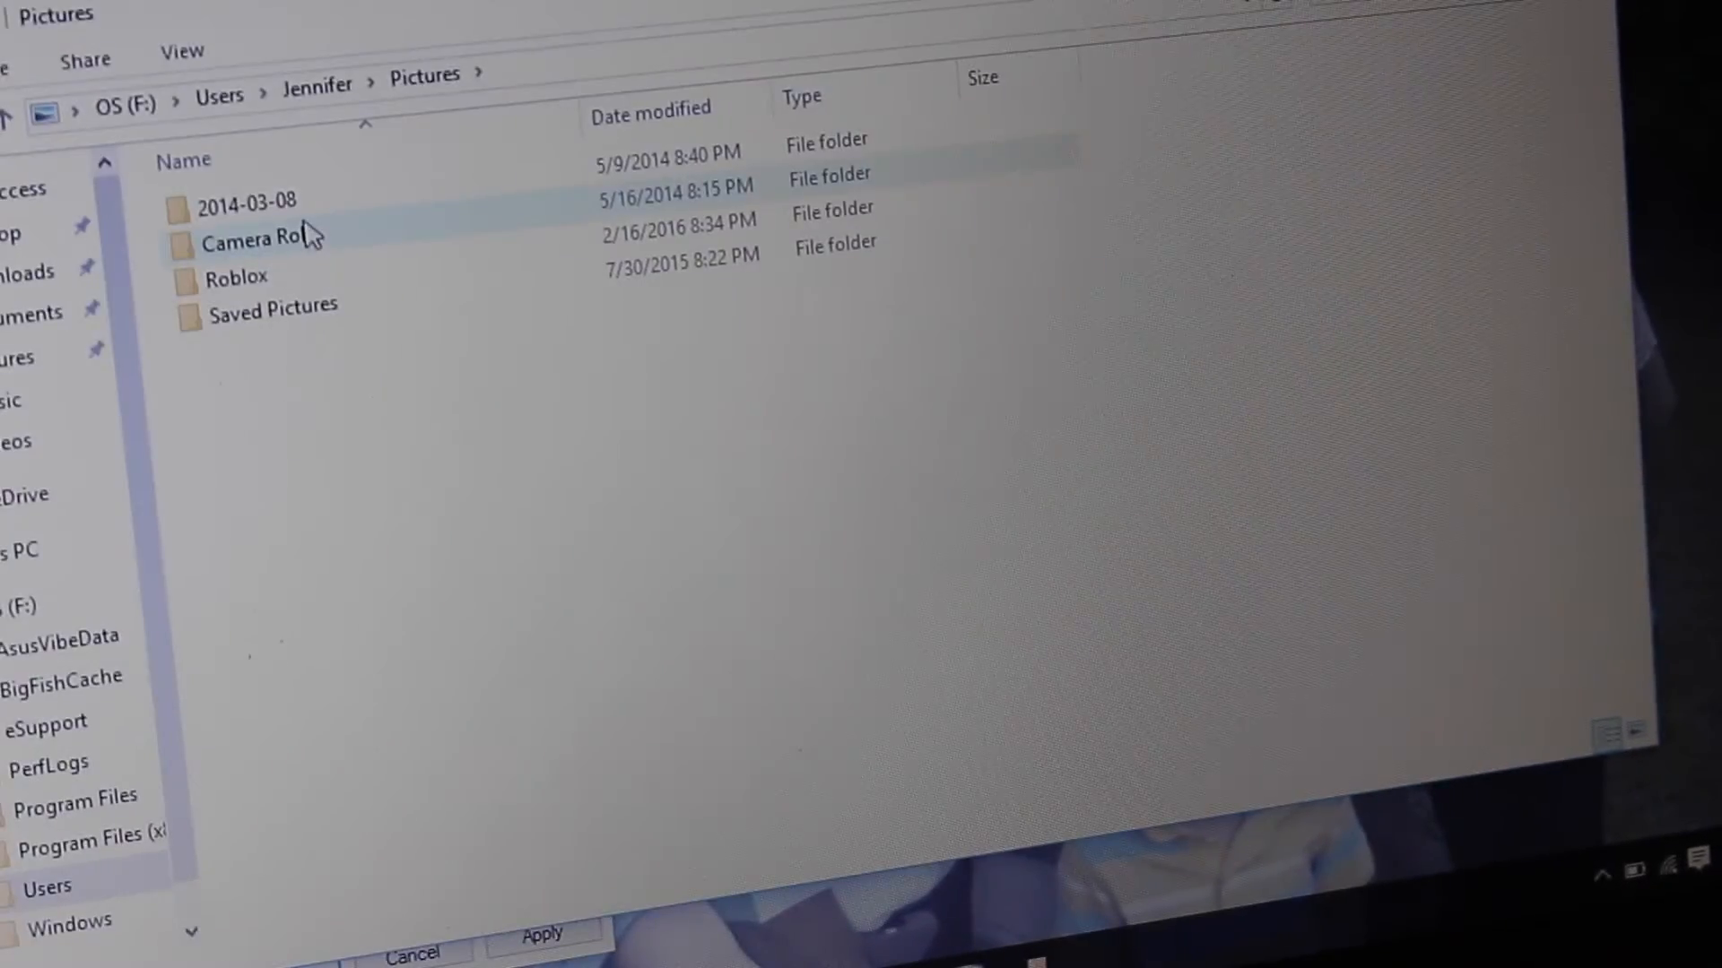
pyautogui.click(244, 201)
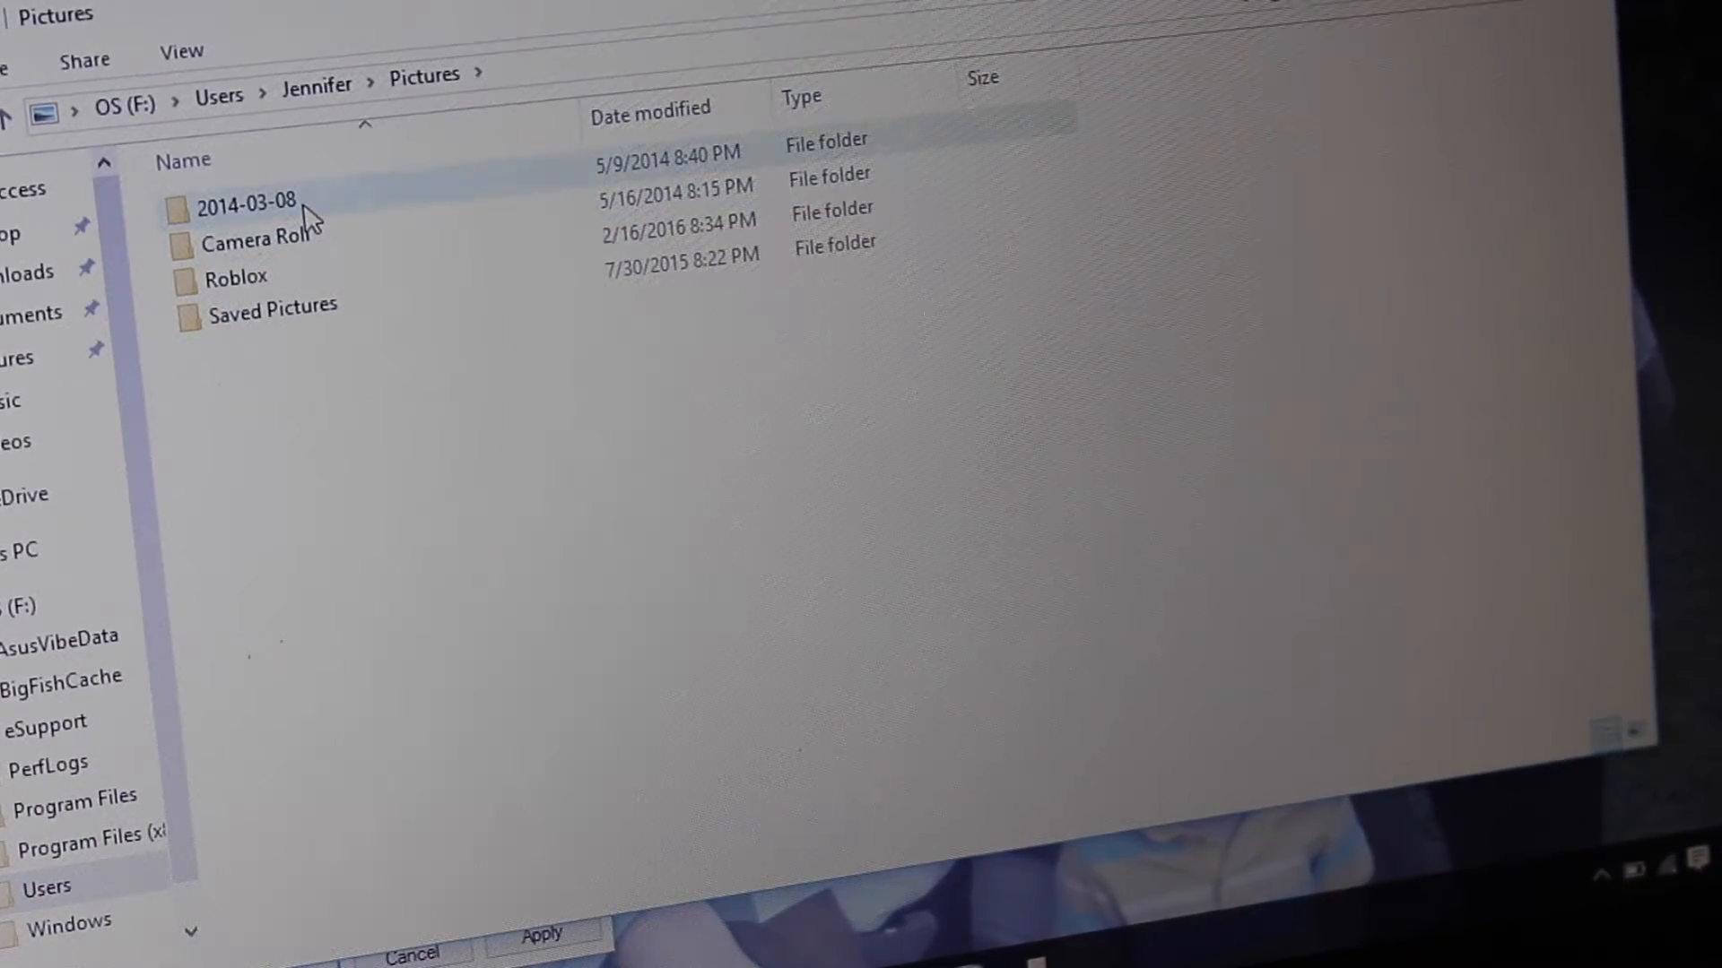
pyautogui.doubleClick(244, 202)
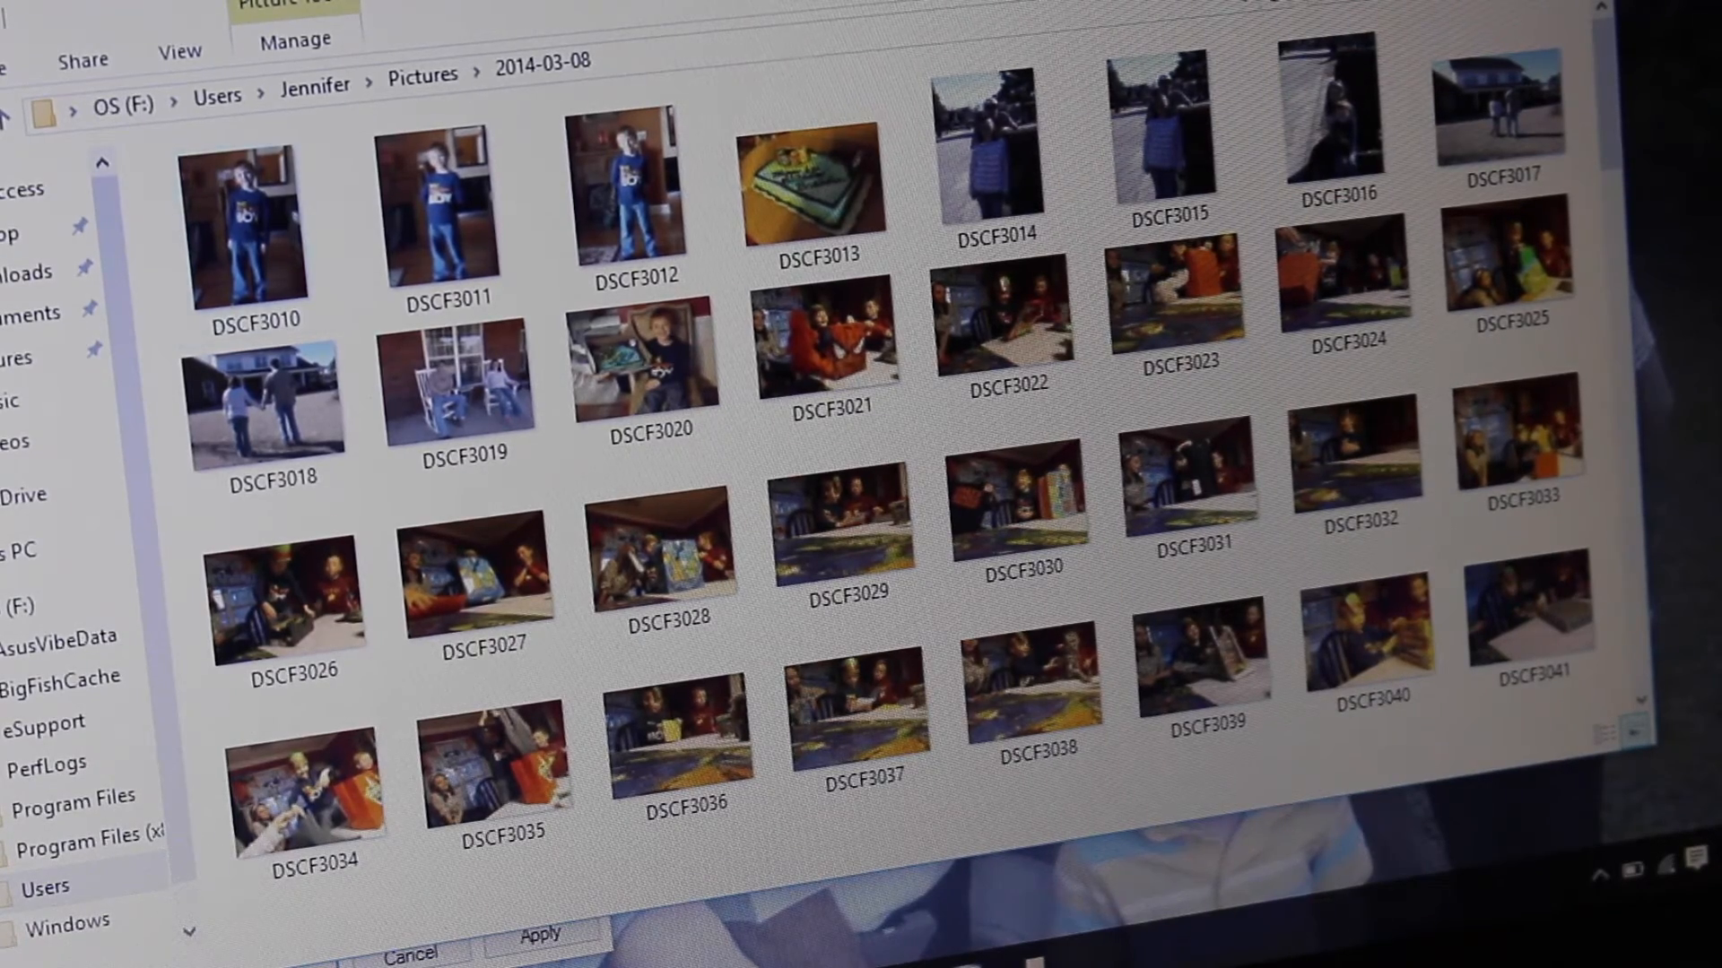
pyautogui.click(422, 73)
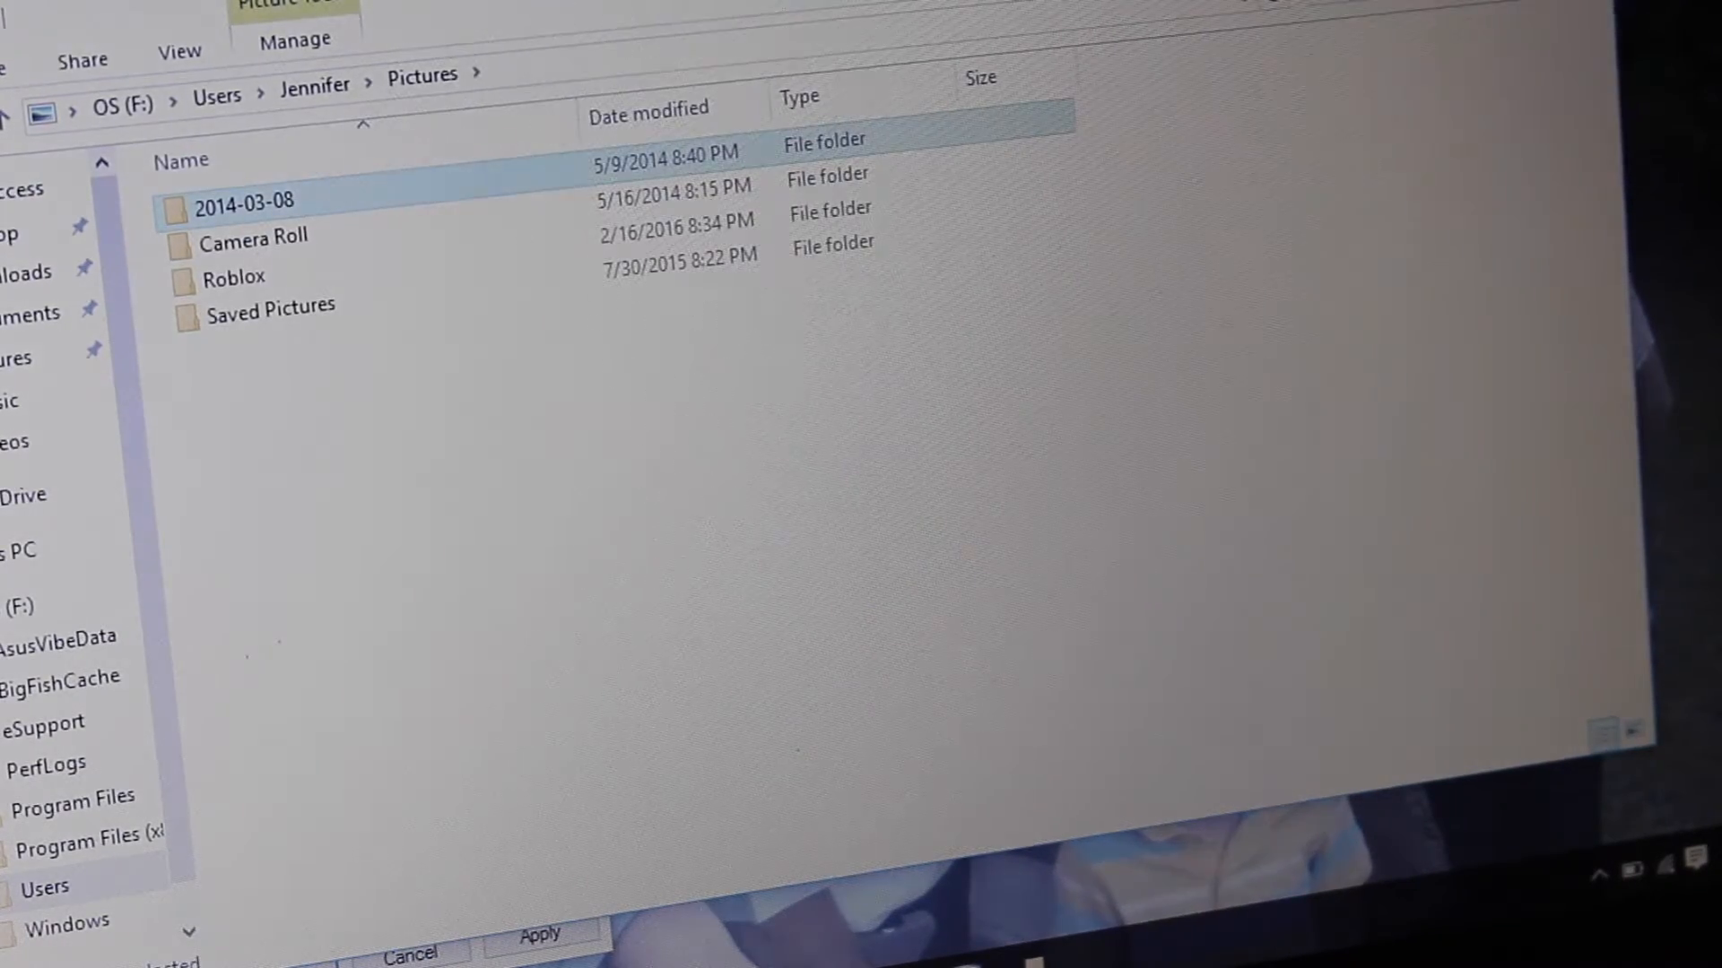
# - View the Desktop folder's pictures, music and shortcuts, then return to the personal user folder
pyautogui.click(312, 86)
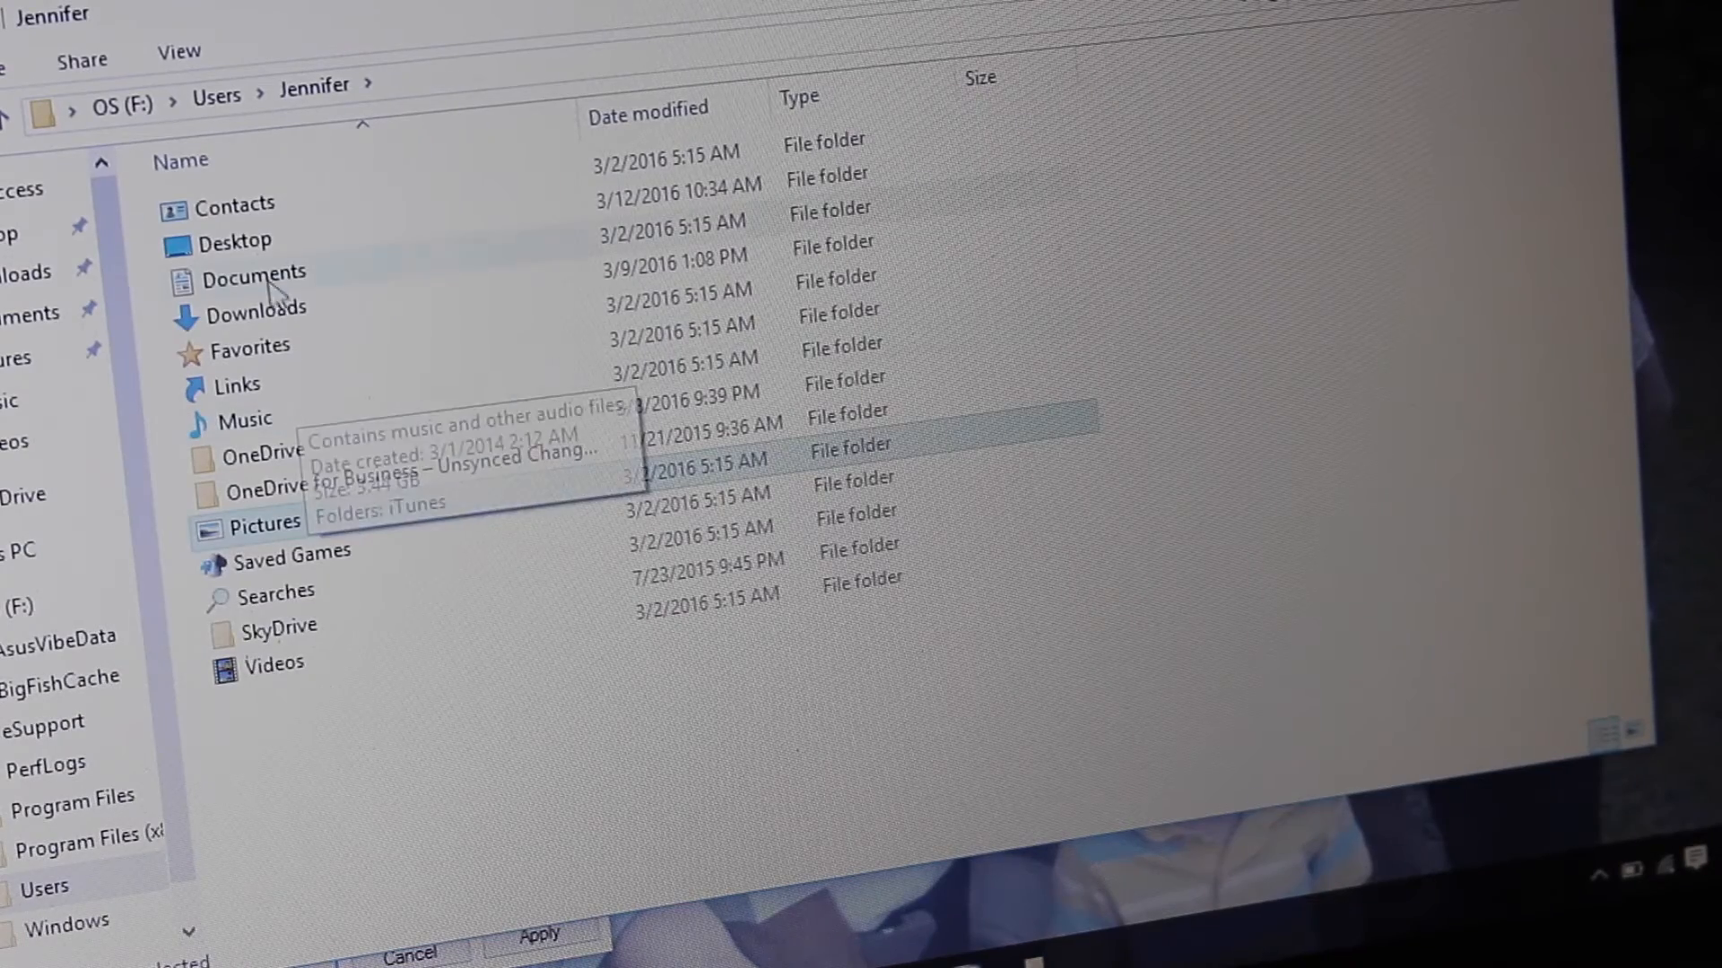
pyautogui.doubleClick(233, 242)
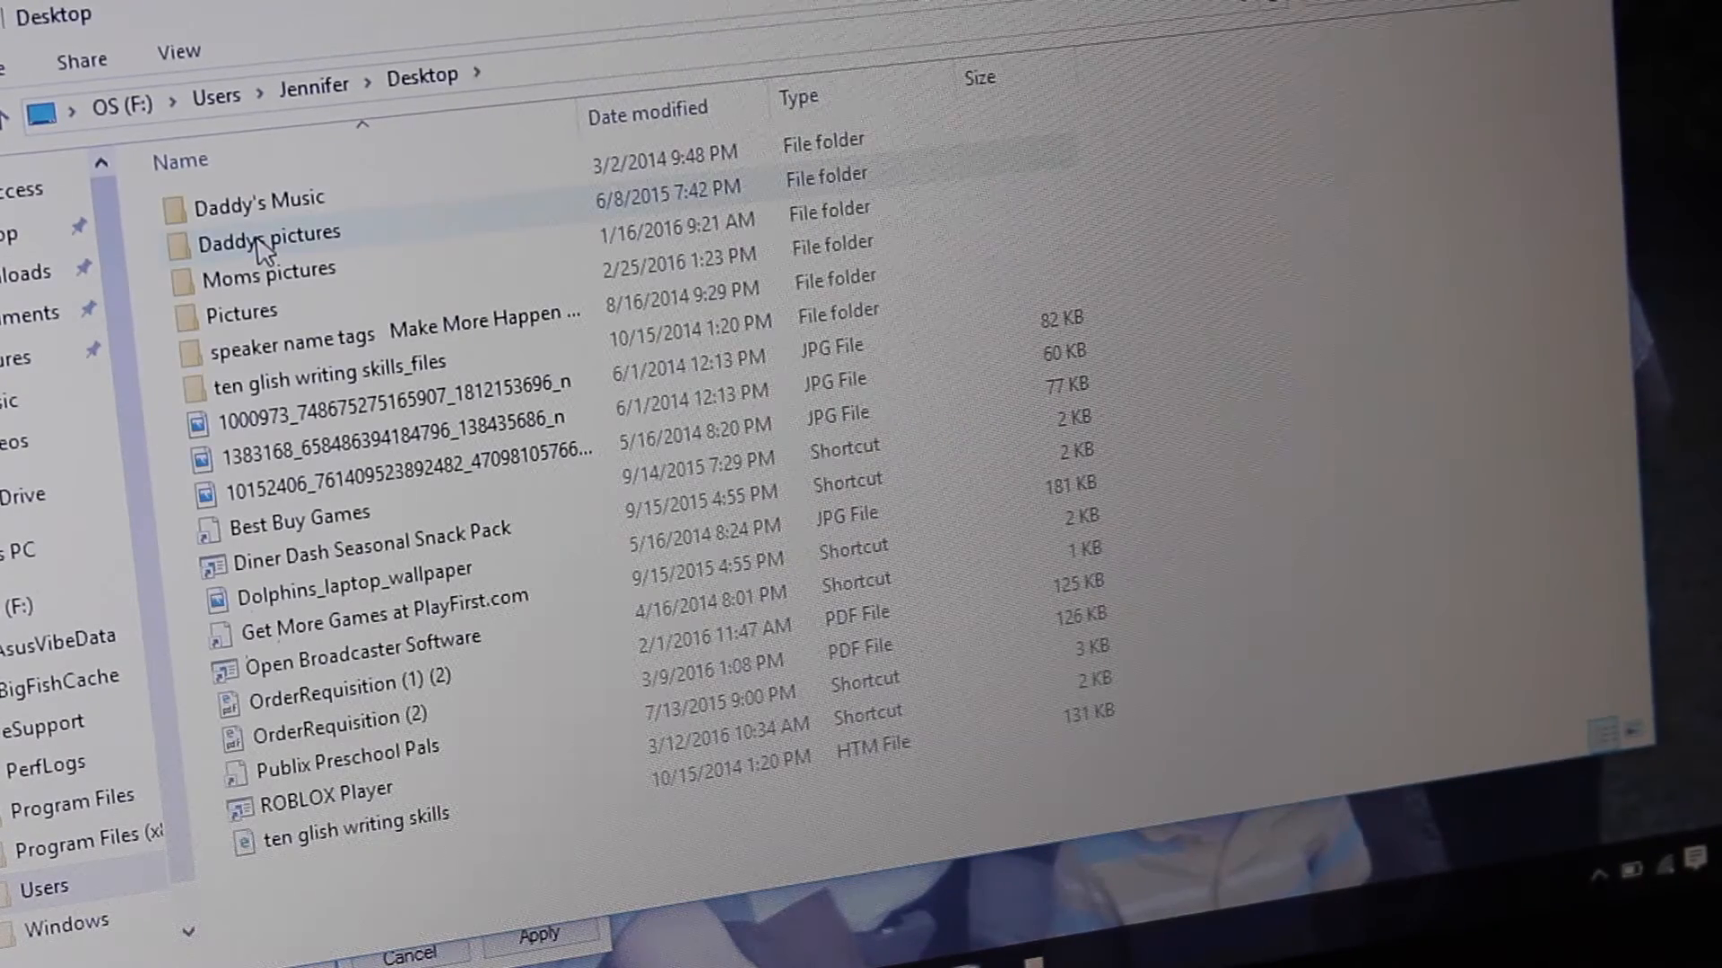
pyautogui.click(312, 86)
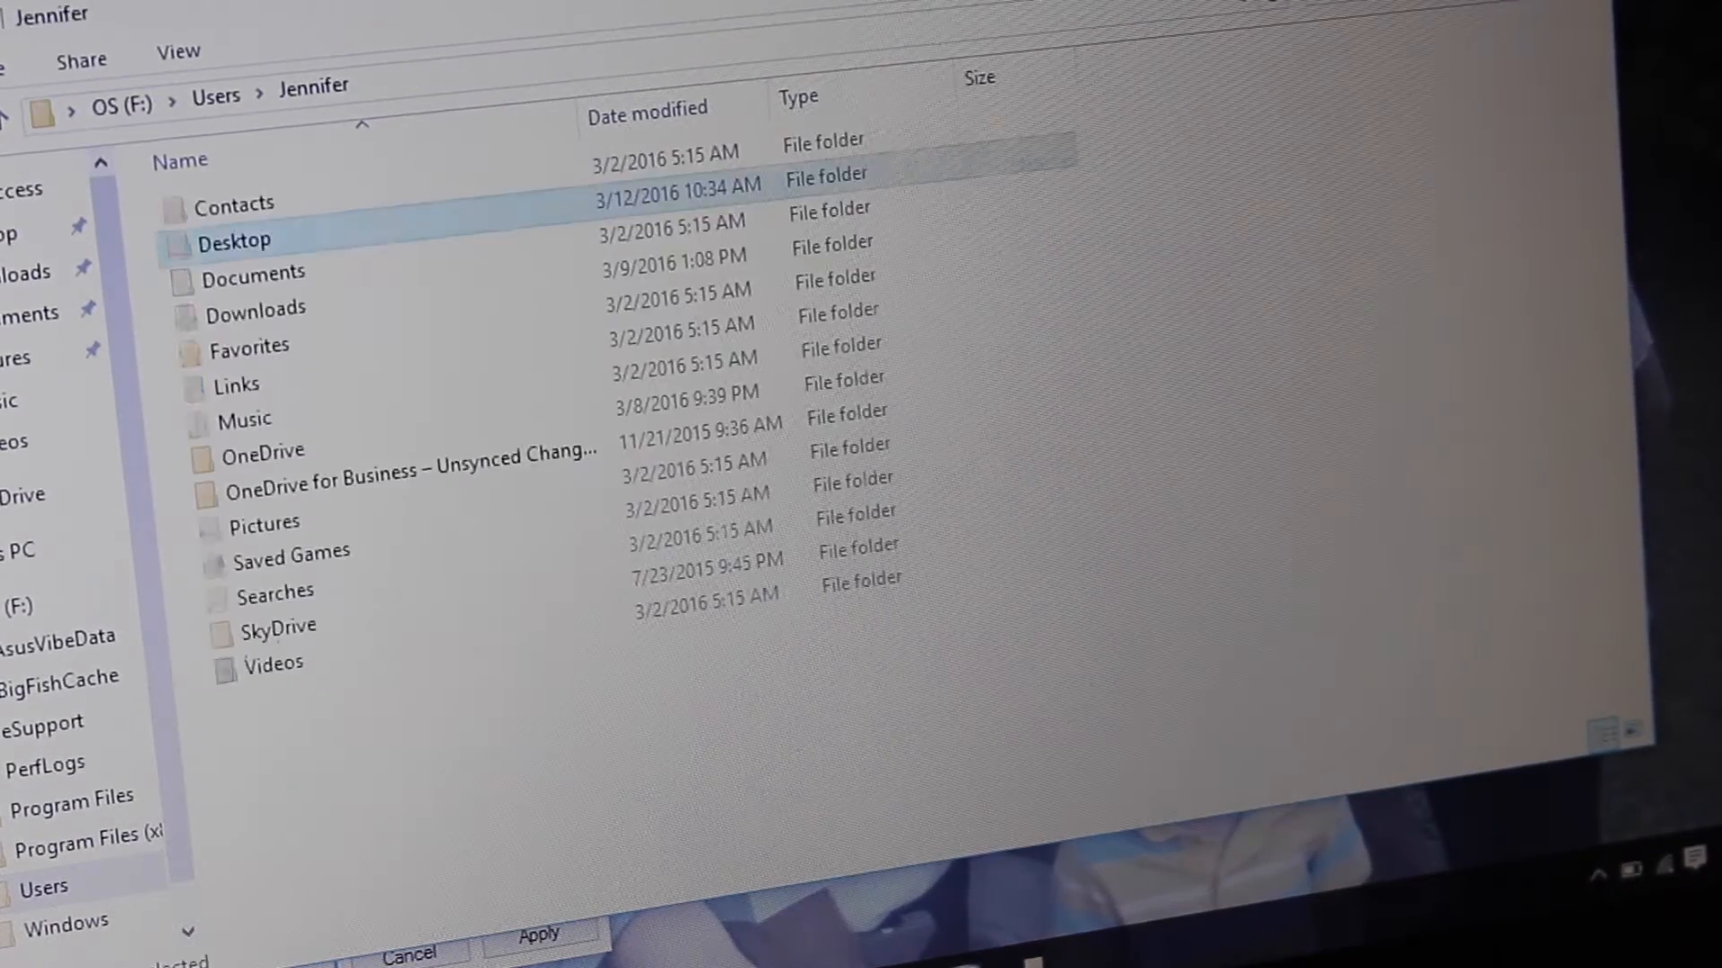